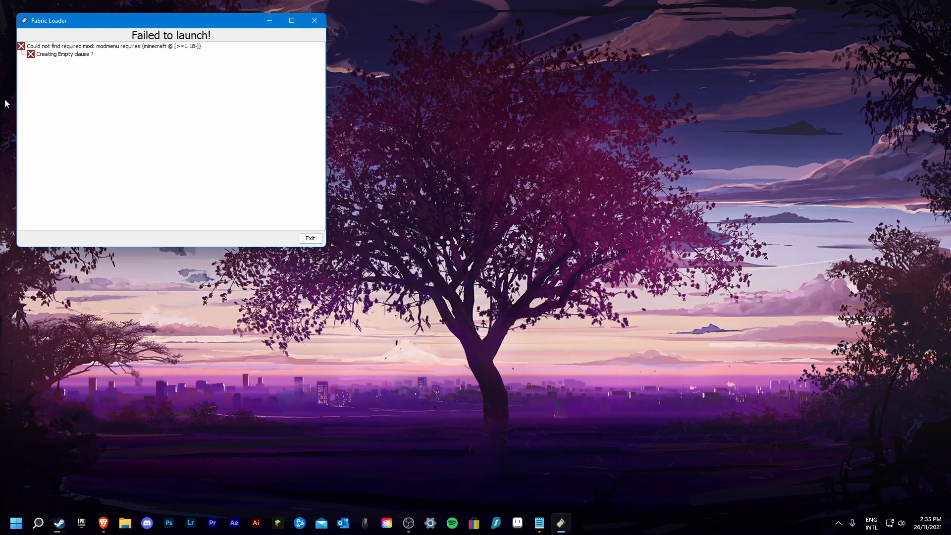
mouse_move(277, 245)
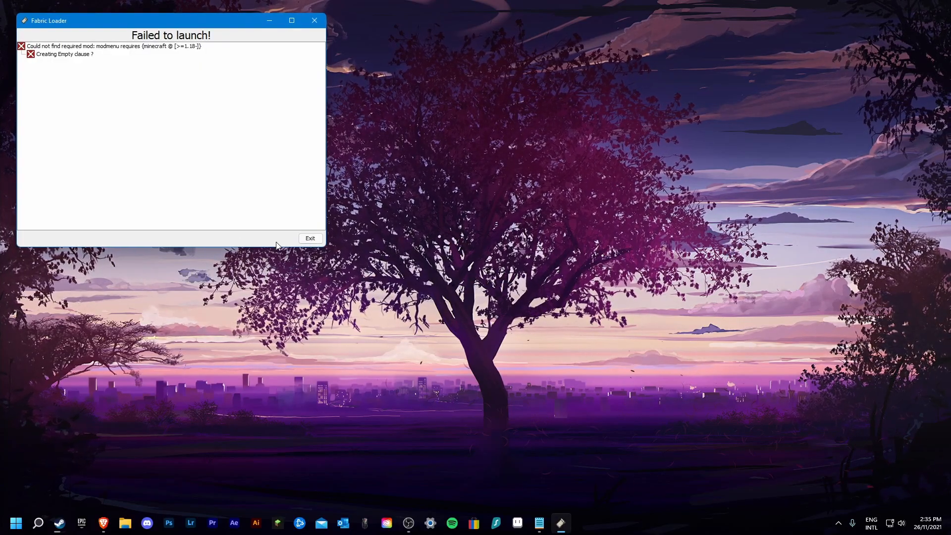
mouse_move(337, 249)
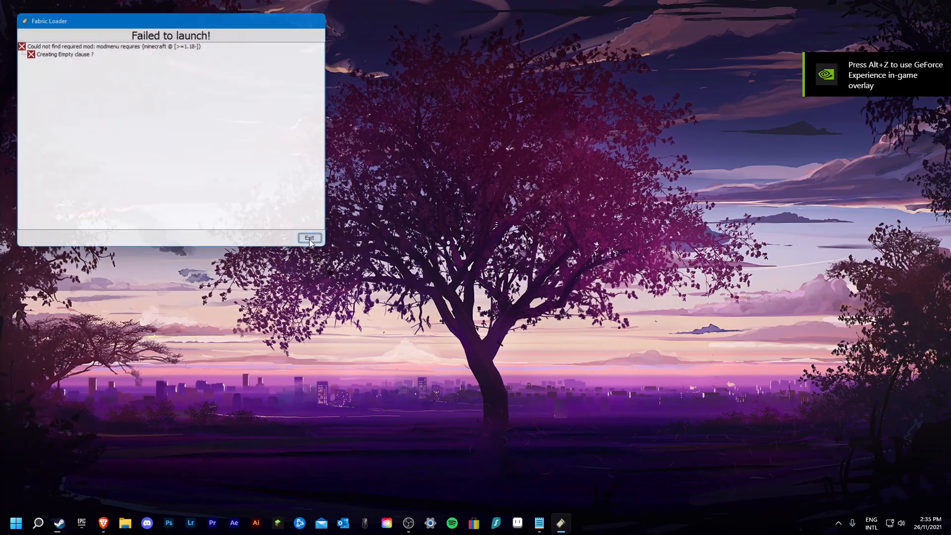
Dismiss the Fabric 'Failed to launch!' error and the launcher's Game crashed notice.
click(310, 251)
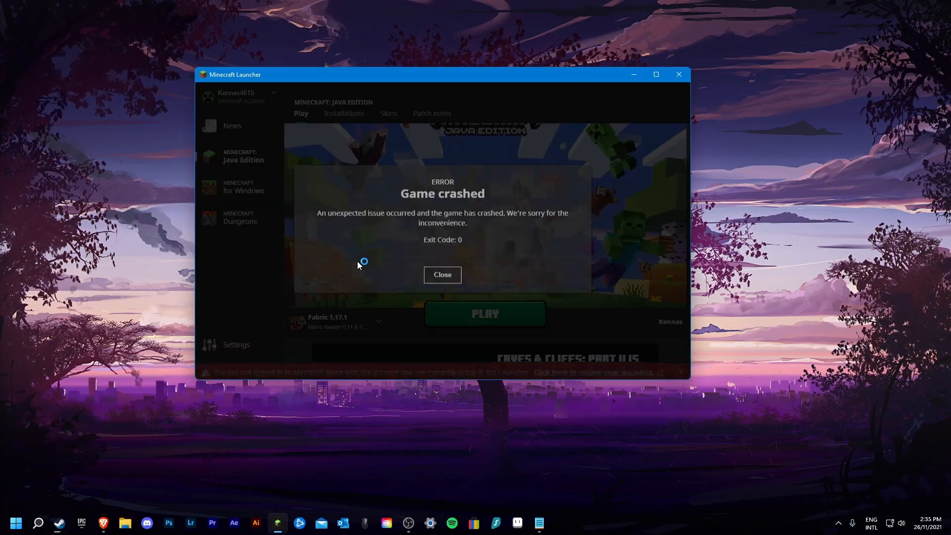
click(442, 274)
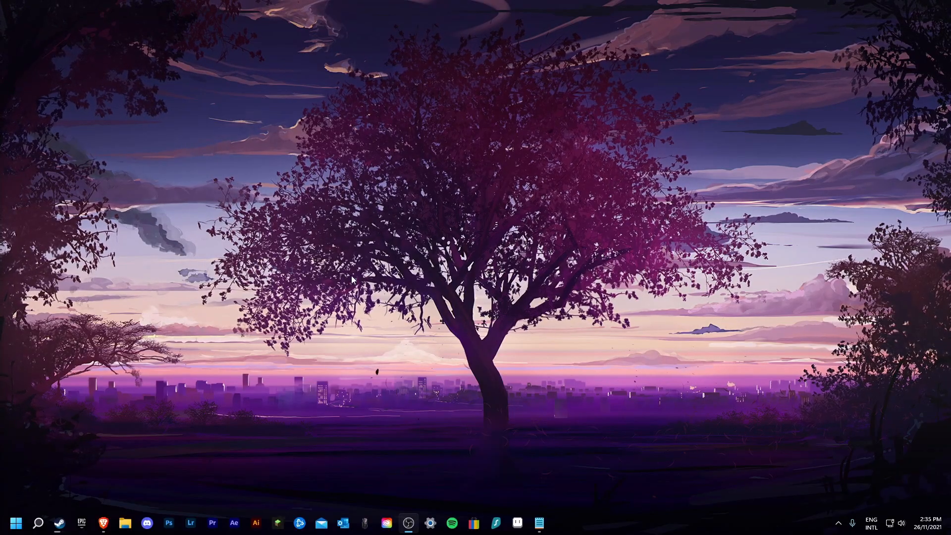
Save the Windows .EXE Fabric installer 0.9.1 from fabricmc.net to the Desktop.
click(104, 522)
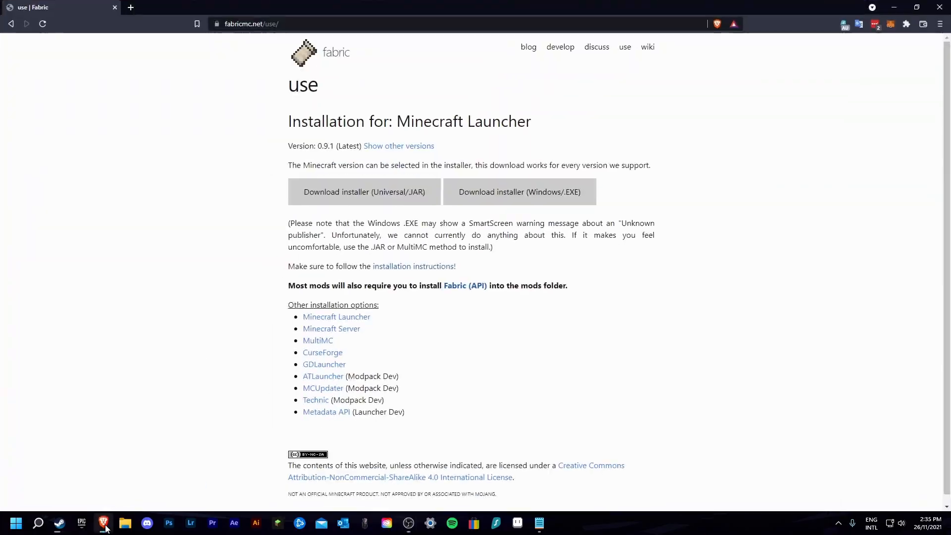
mouse_move(365, 154)
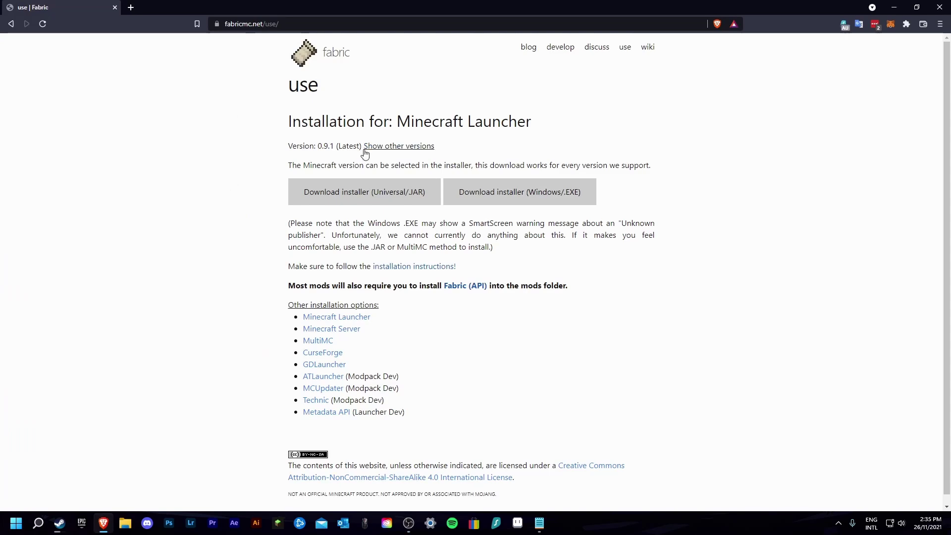
mouse_move(370, 83)
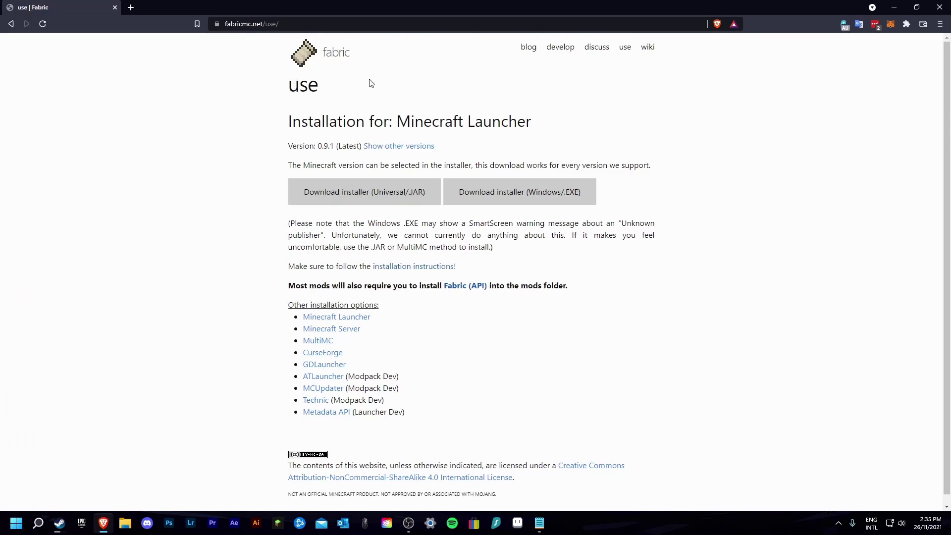
mouse_move(517, 201)
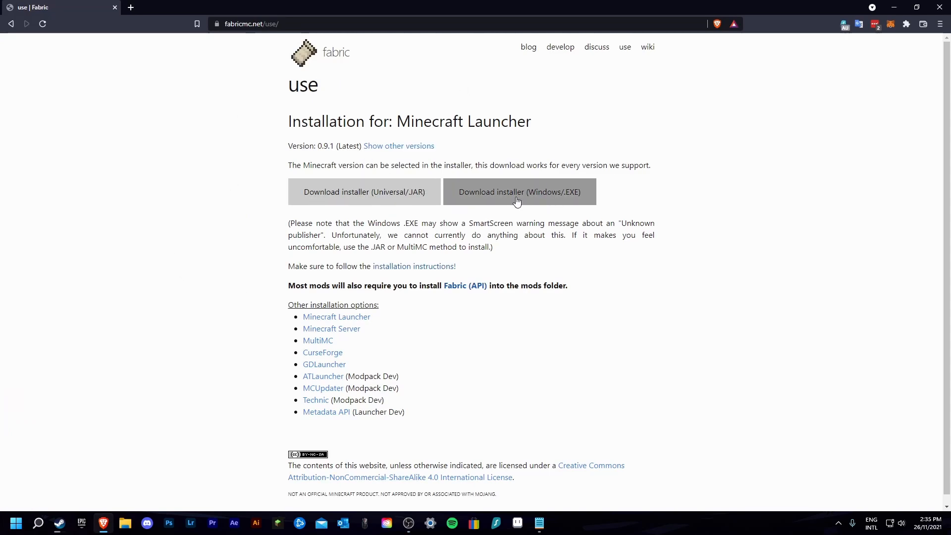
click(518, 192)
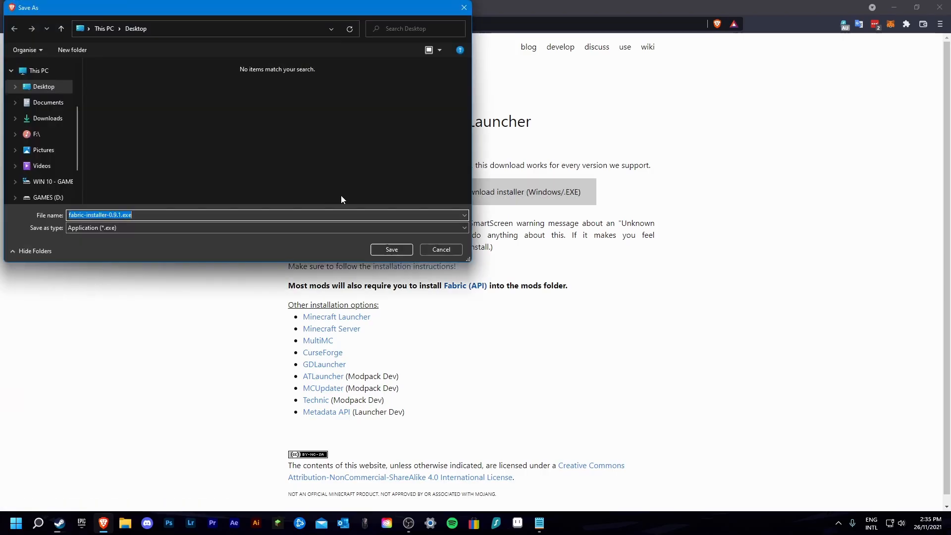
click(391, 249)
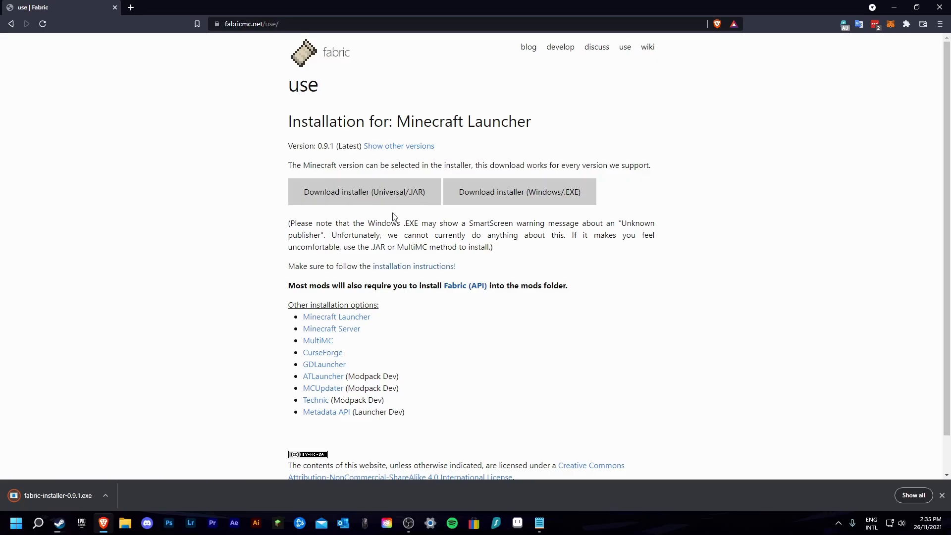
mouse_move(379, 213)
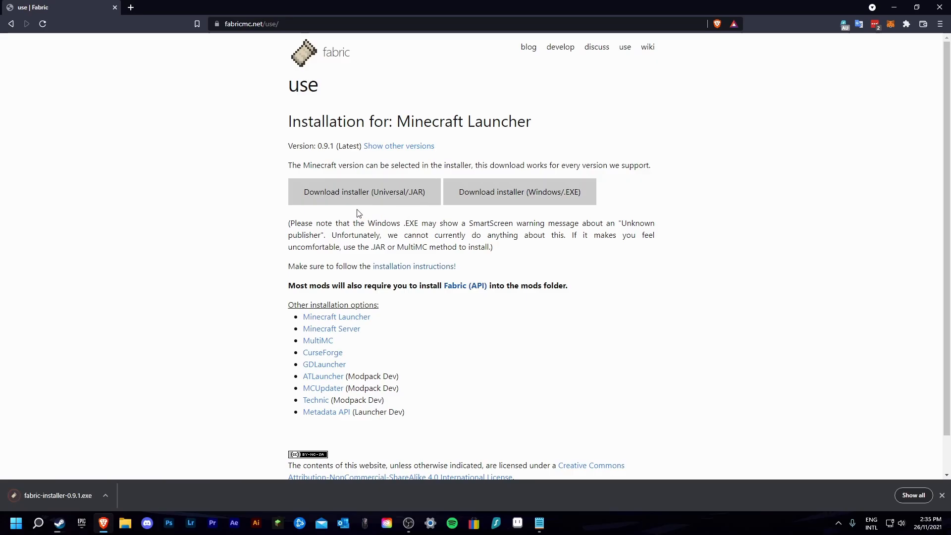
mouse_move(354, 215)
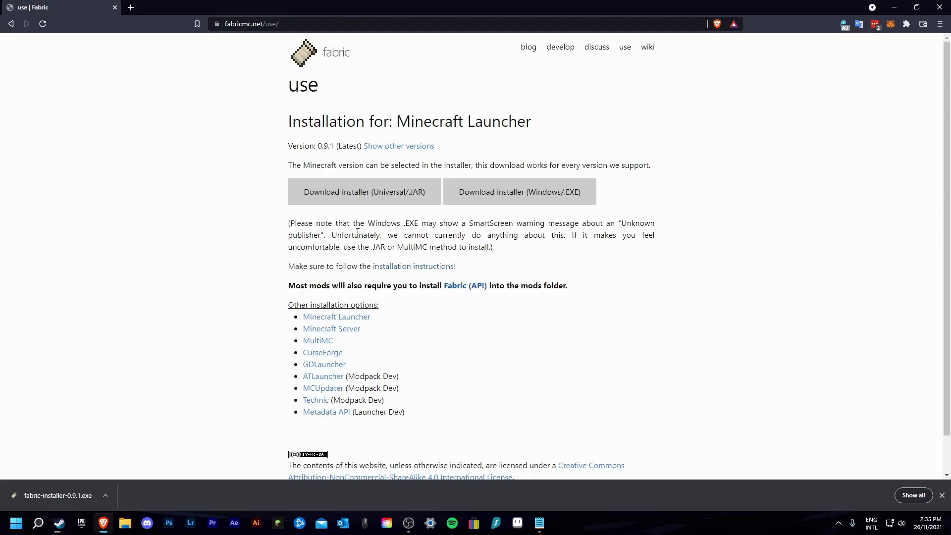
mouse_move(237, 285)
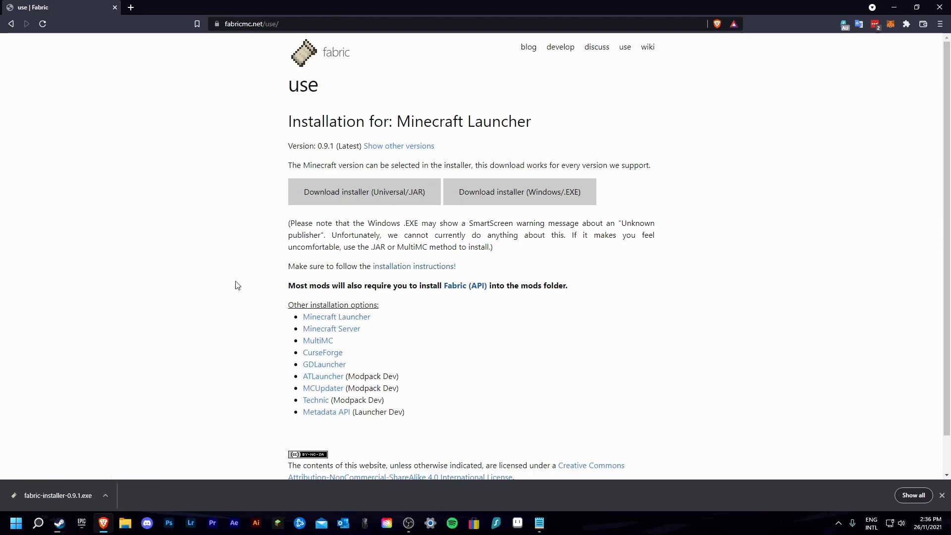
mouse_move(212, 340)
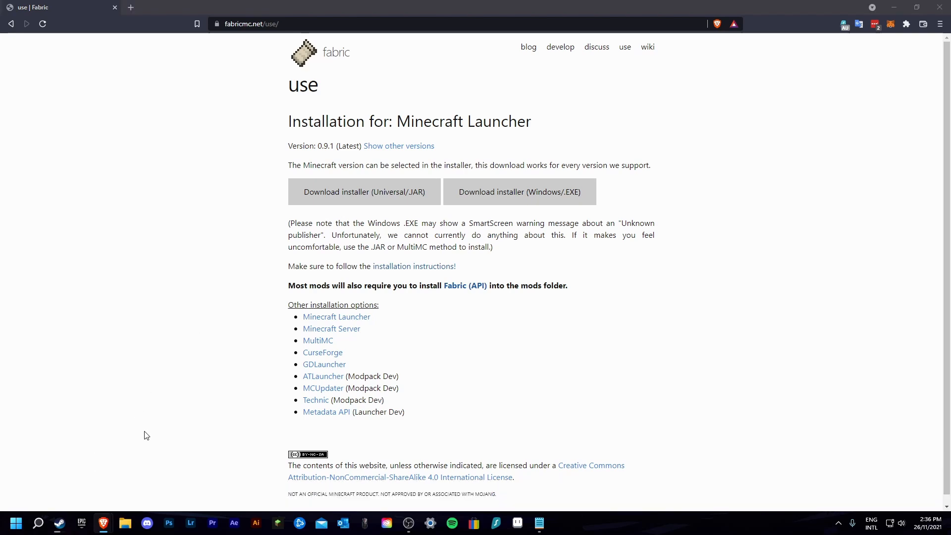
Install Fabric Loader 0.12.5 for 1.18-rc1 into the Microsoft Store / Xbox launcher.
click(519, 191)
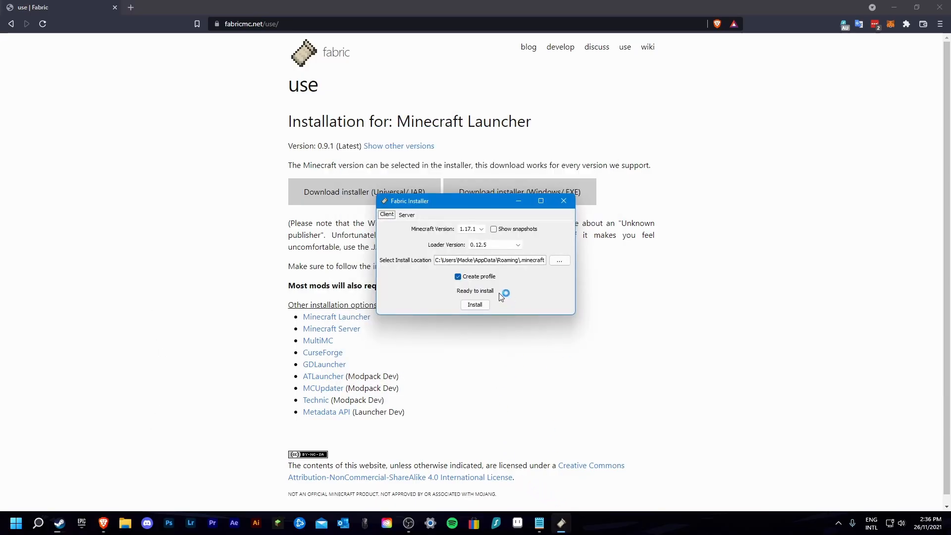
mouse_move(448, 305)
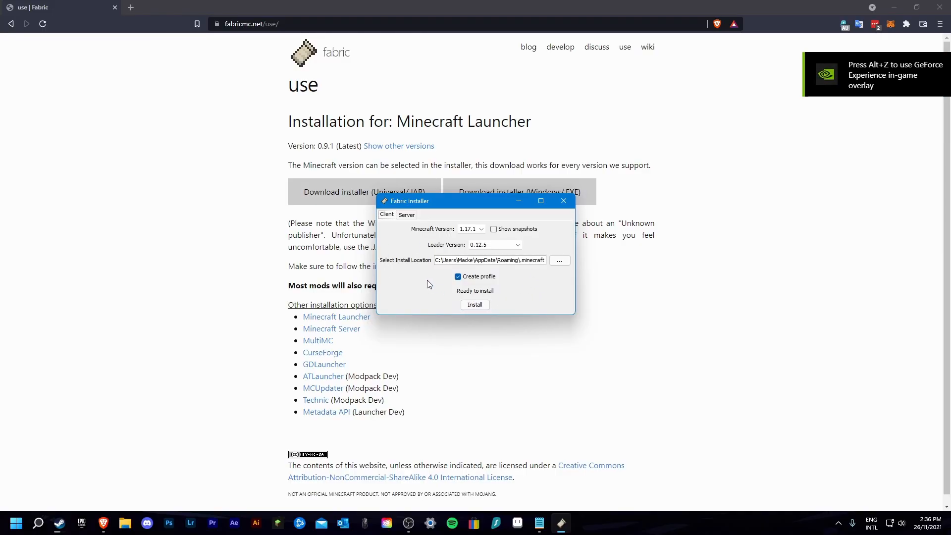
click(493, 229)
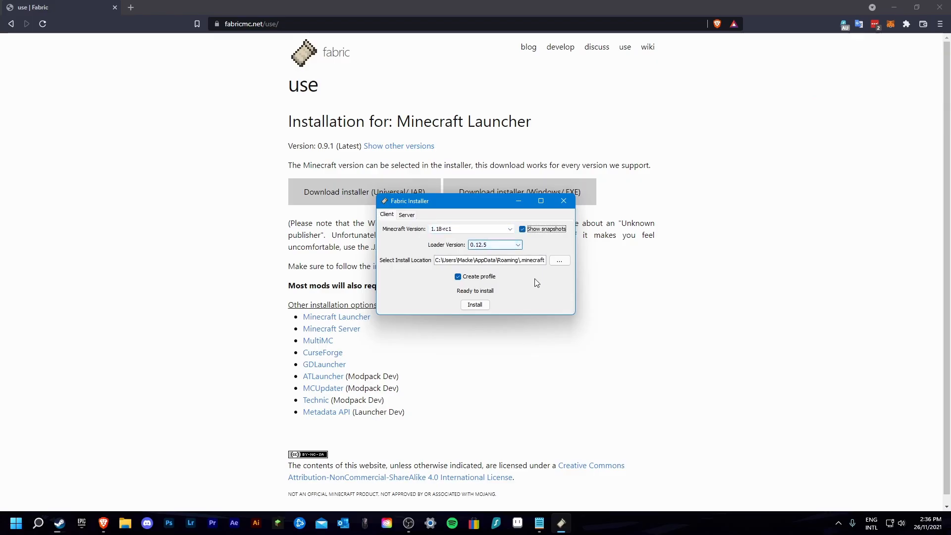
mouse_move(533, 289)
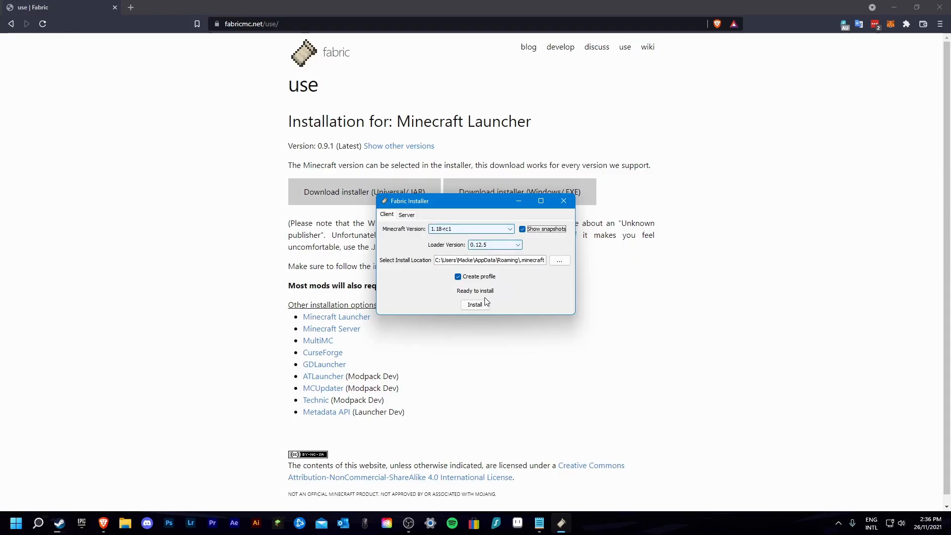
click(474, 305)
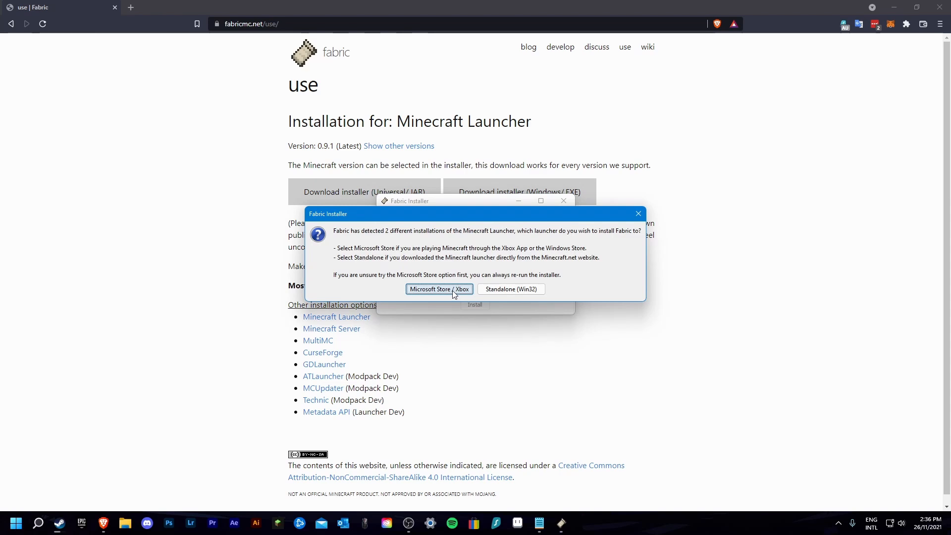
click(438, 289)
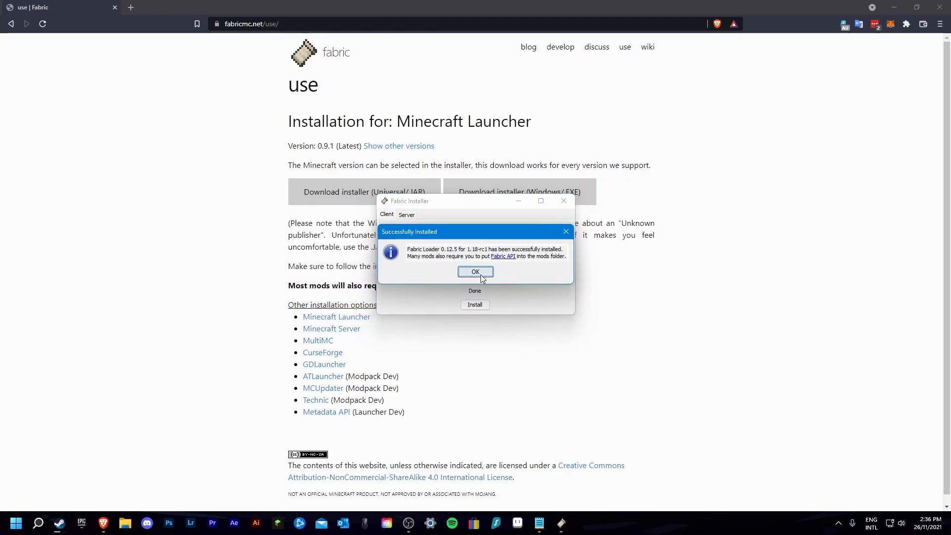
click(475, 271)
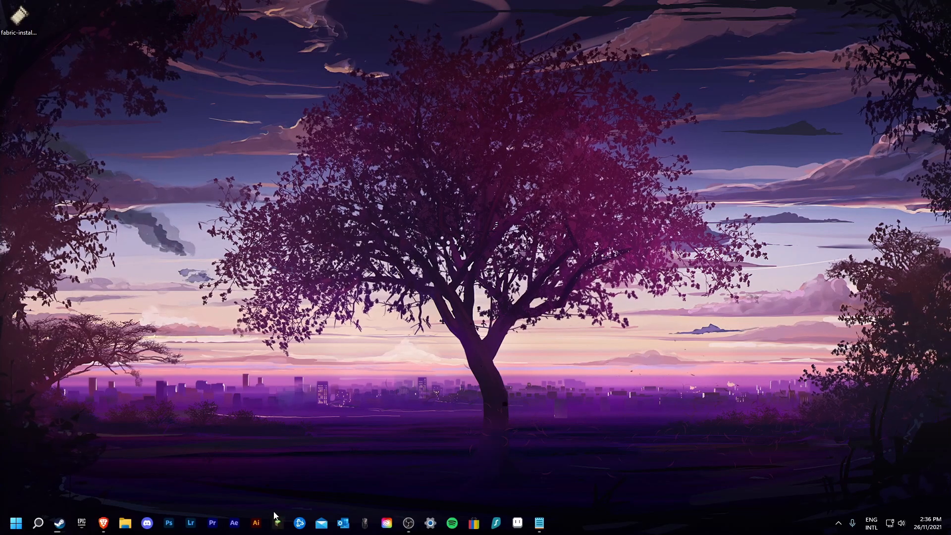
Play the fabric-loader installation in Minecraft Launcher to reach the 1.18-rc1 title screen.
click(278, 522)
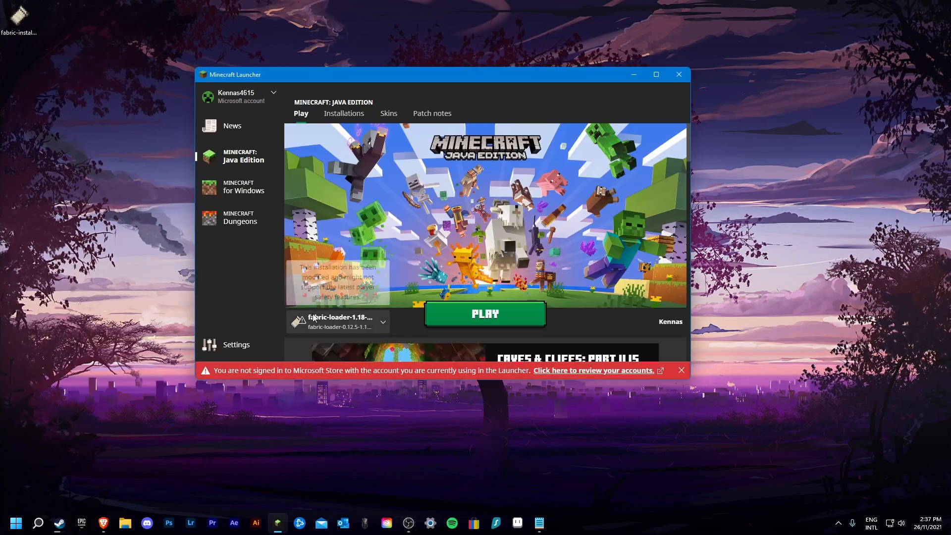
mouse_move(333, 335)
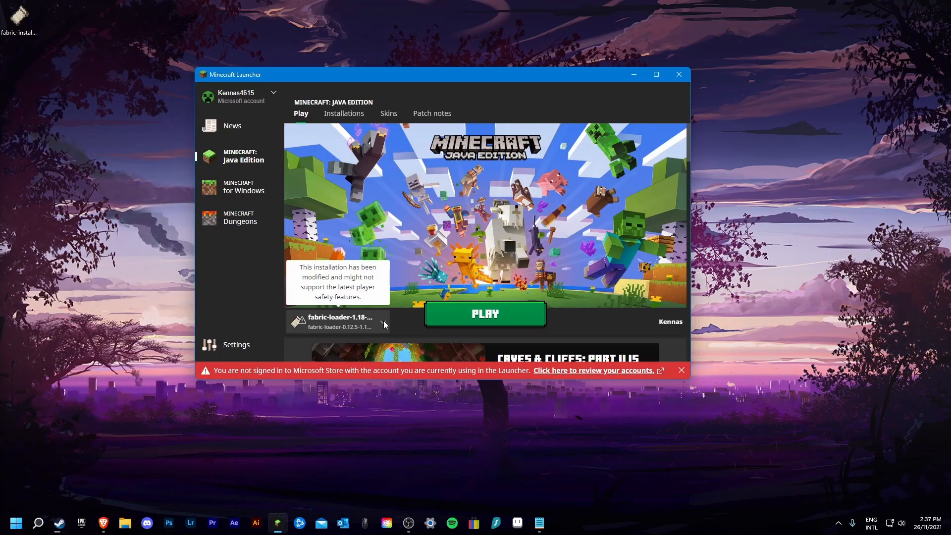
click(485, 314)
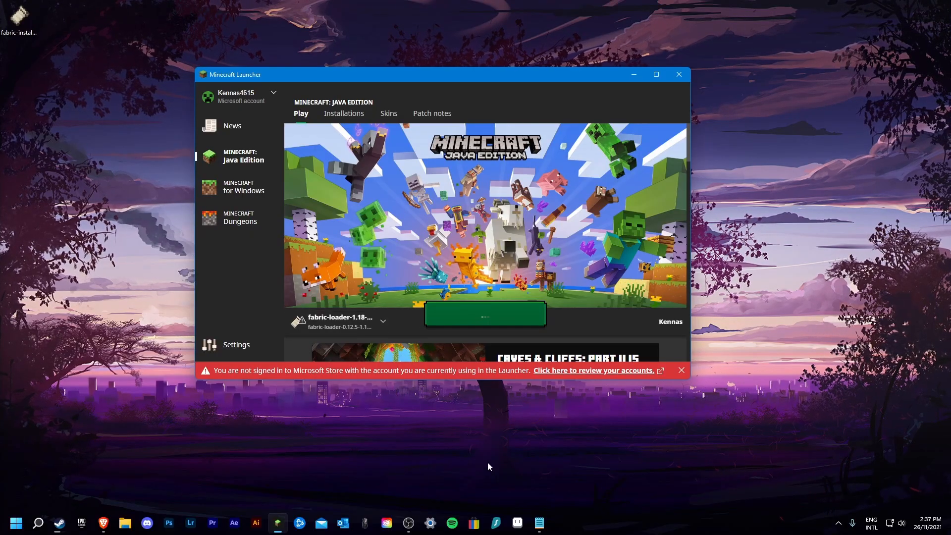
click(485, 314)
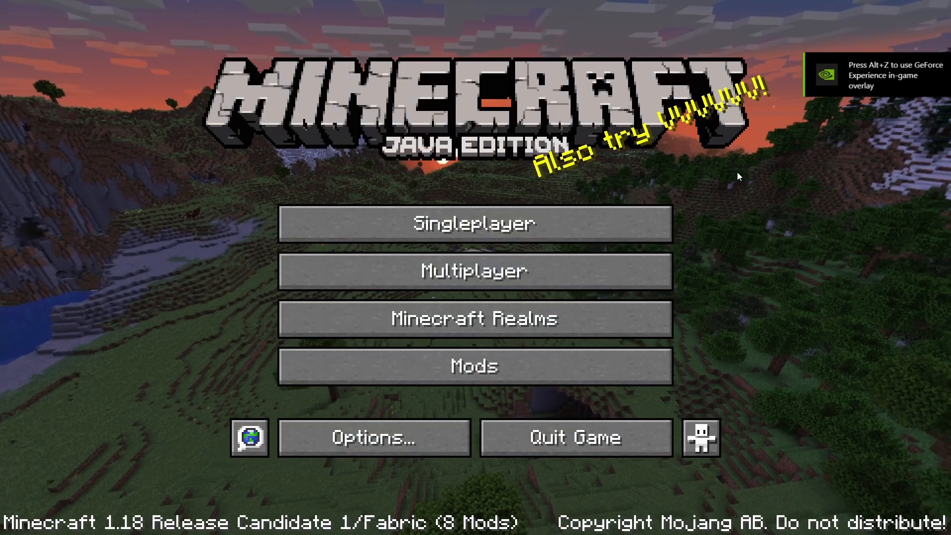
Review the Mods list (fabric, Minecraft, Mod Menu) and return to the title screen.
click(475, 365)
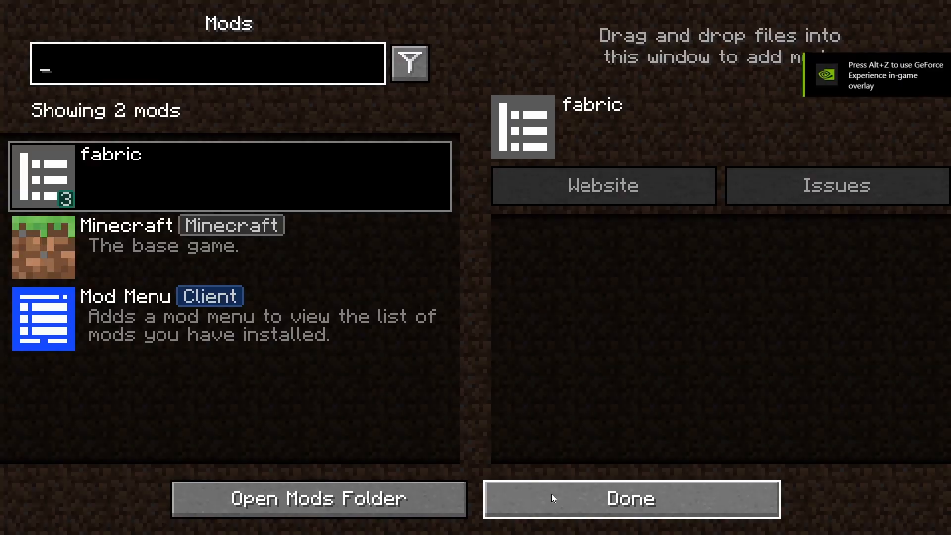
click(631, 499)
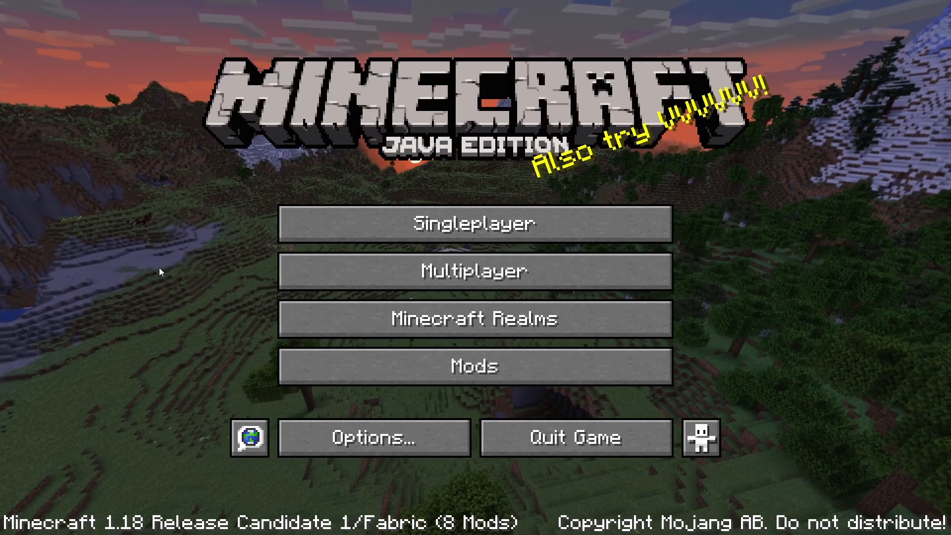
mouse_move(648, 204)
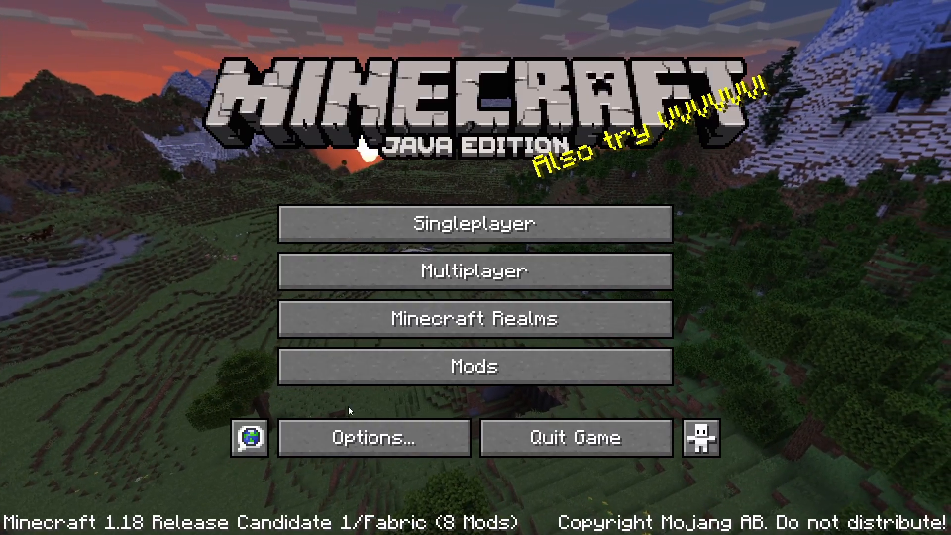
mouse_move(676, 208)
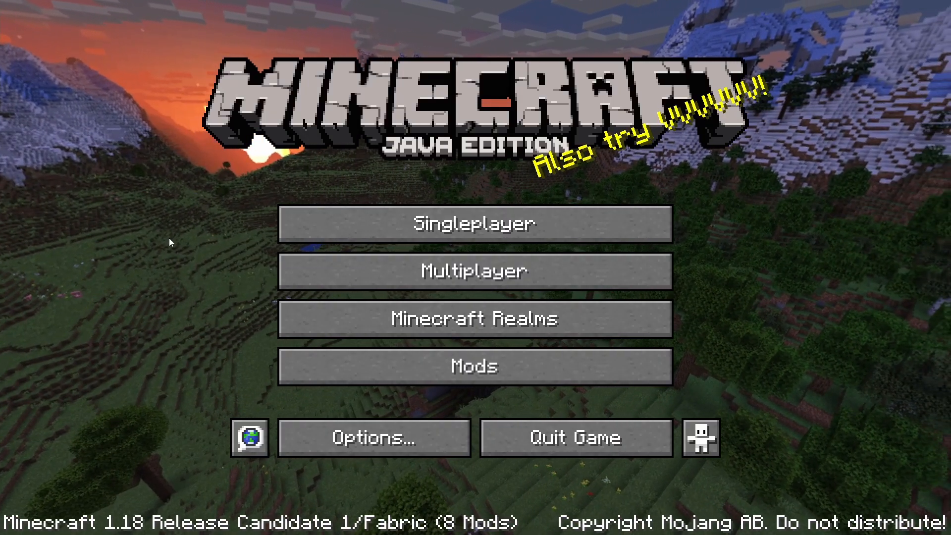
mouse_move(365, 383)
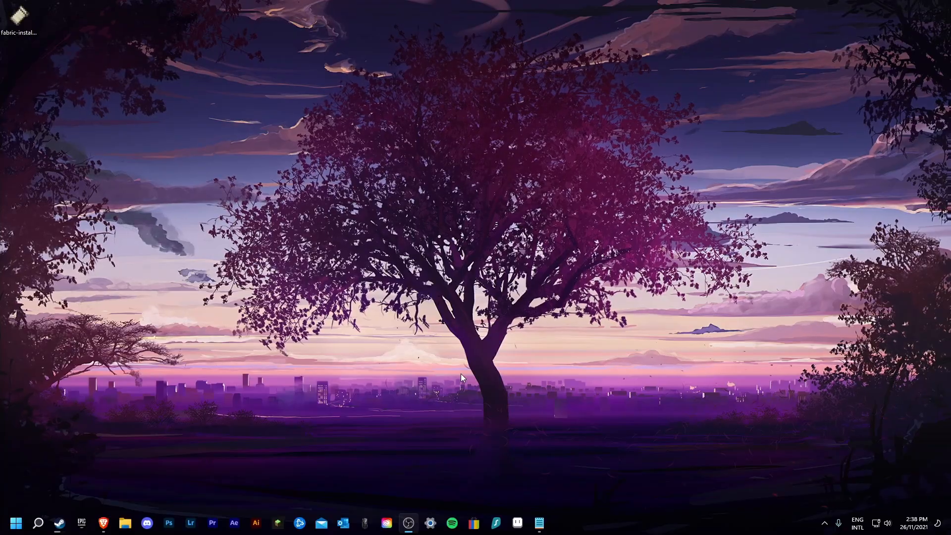
mouse_move(387, 345)
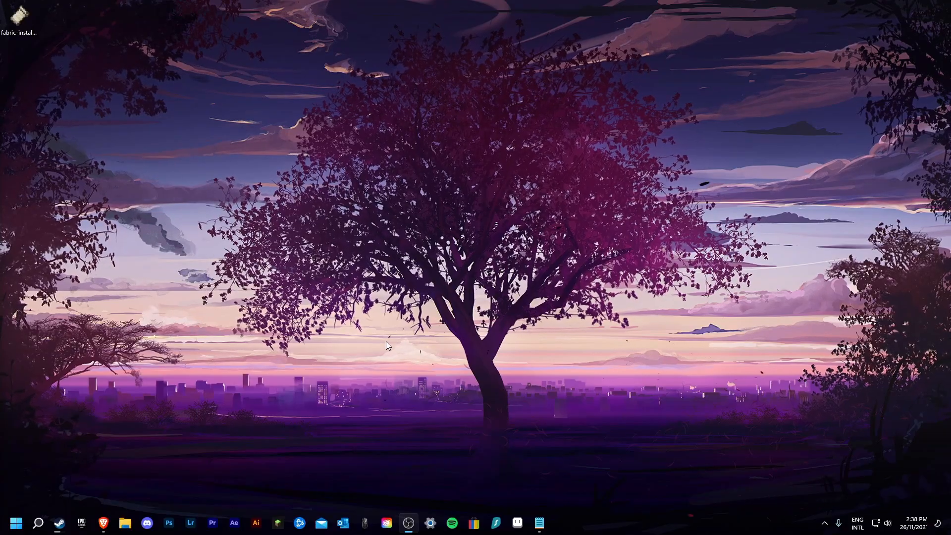
mouse_move(328, 373)
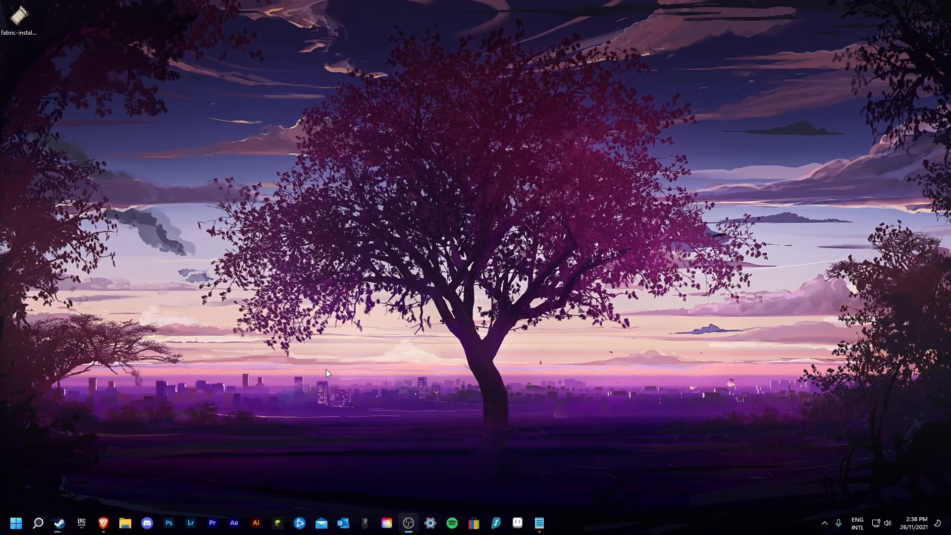
mouse_move(565, 352)
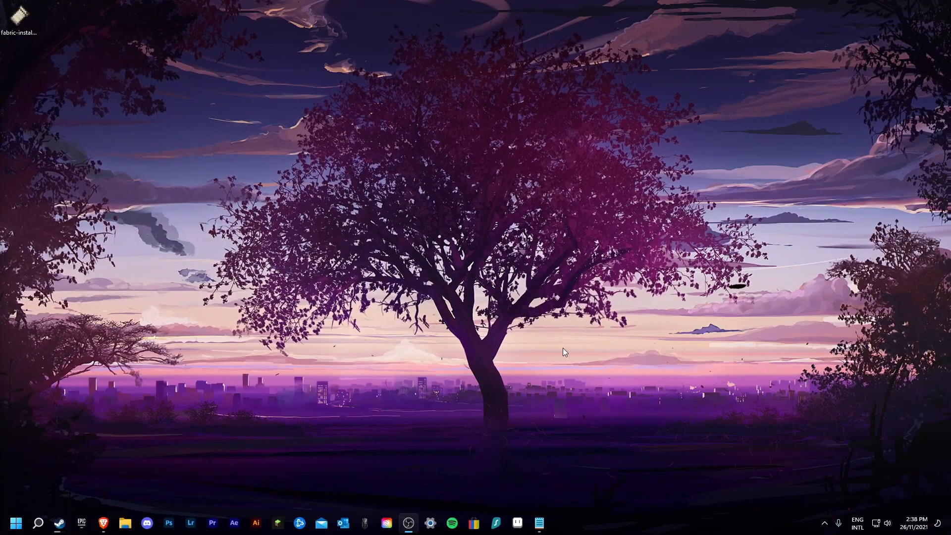